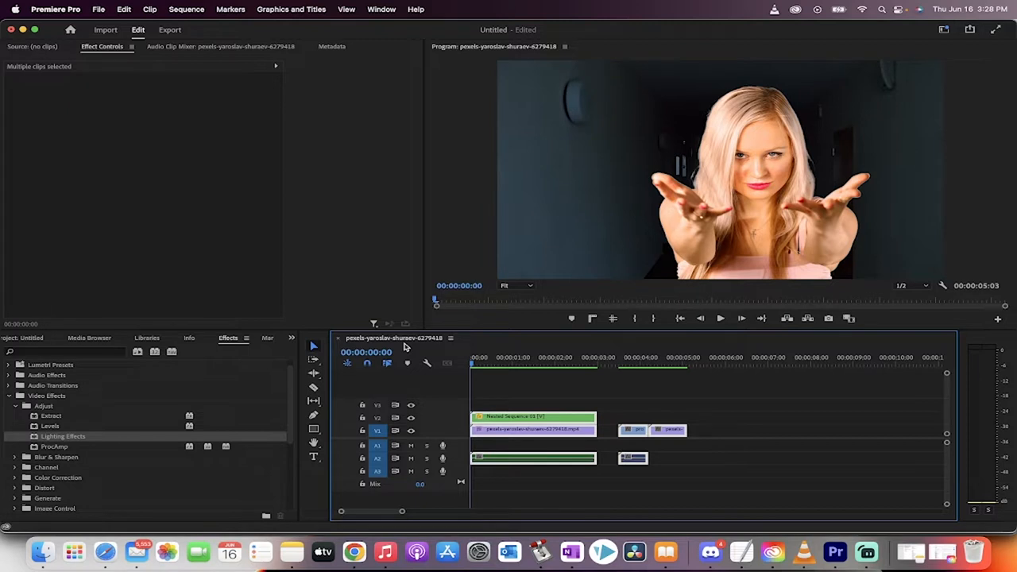
pyautogui.moveTo(391, 314)
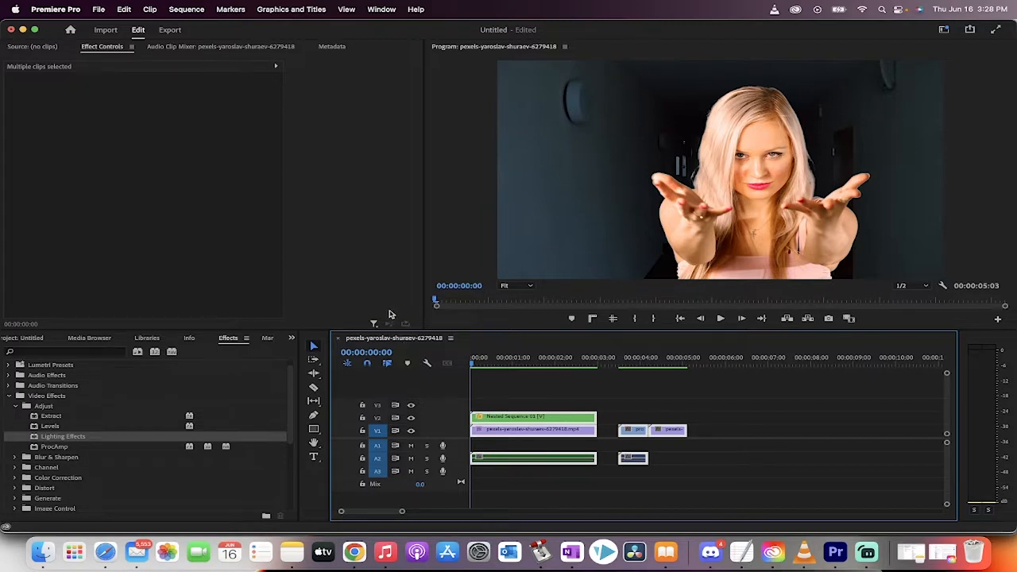
# Step: Play back the finished invisible-person composite twice from the sequence start
pyautogui.click(475, 364)
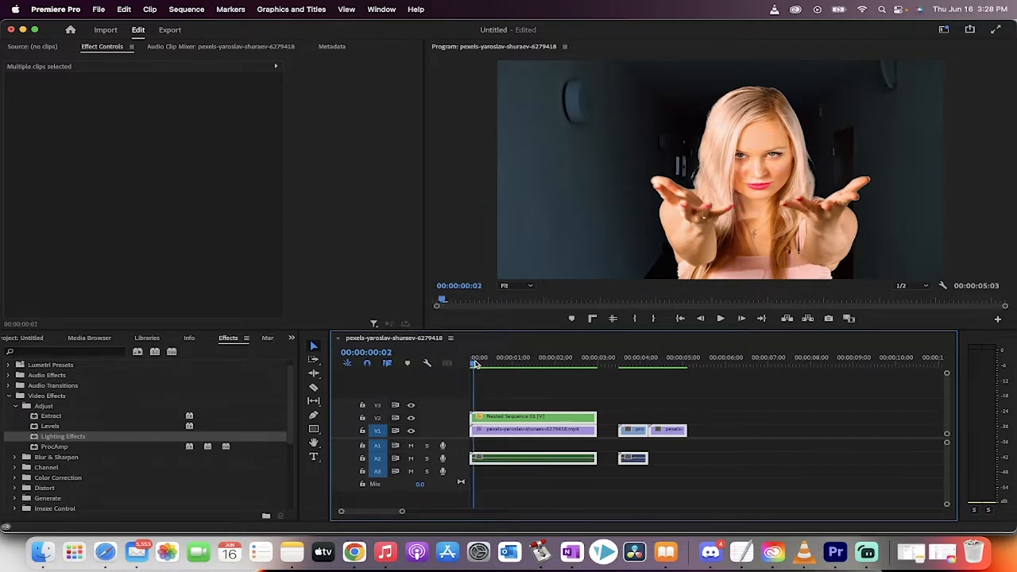
pyautogui.click(502, 358)
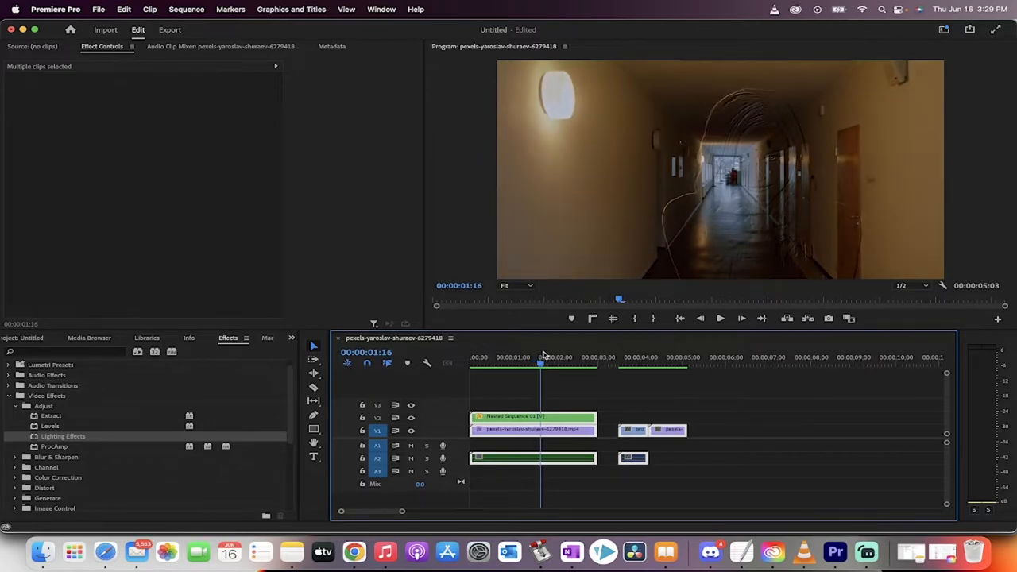
pyautogui.click(508, 364)
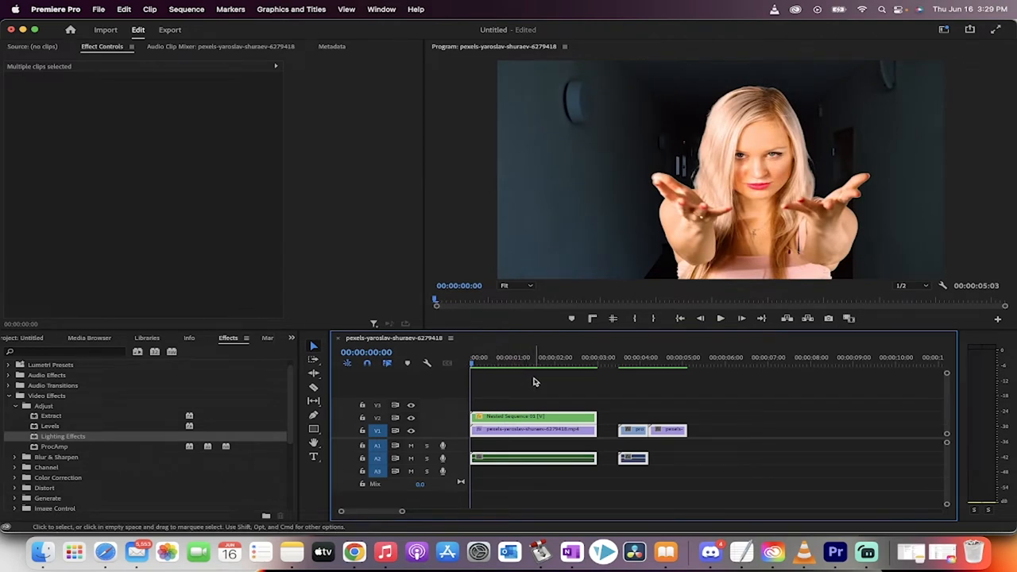
pyautogui.click(485, 364)
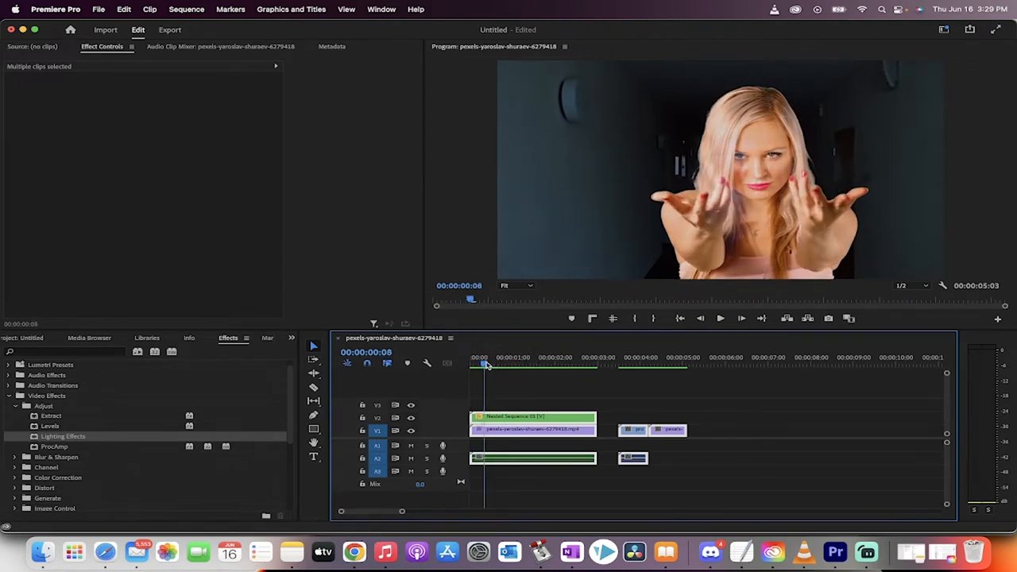
pyautogui.click(531, 362)
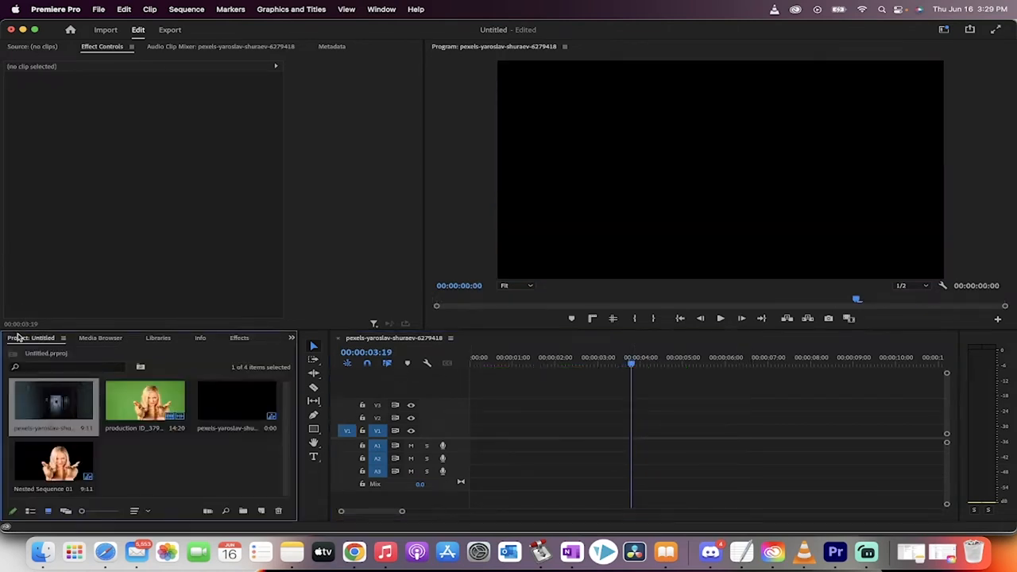
# Step: Remove the old sequences and create a new sequence from the hallway clip
pyautogui.click(235, 401)
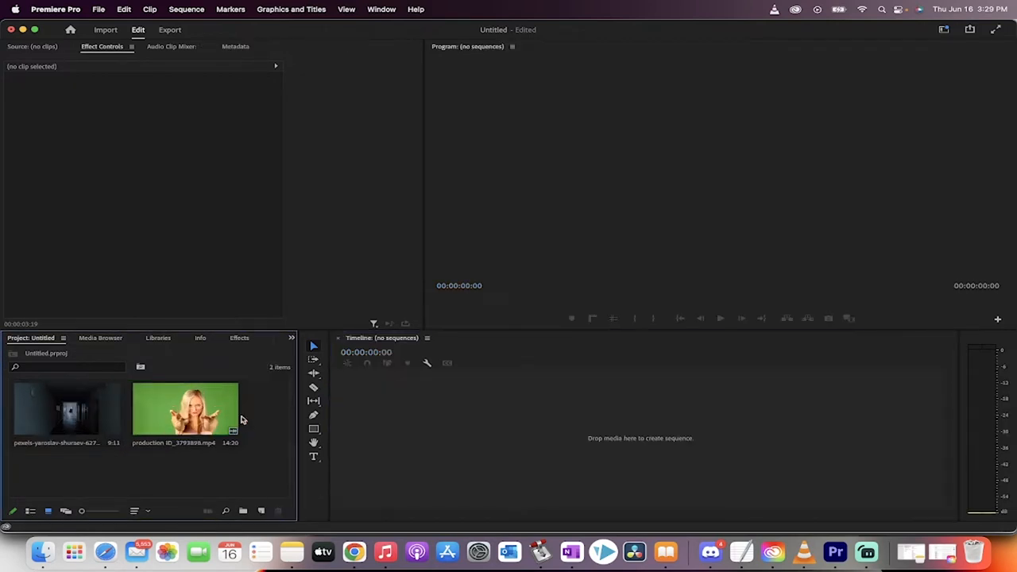
pyautogui.click(67, 410)
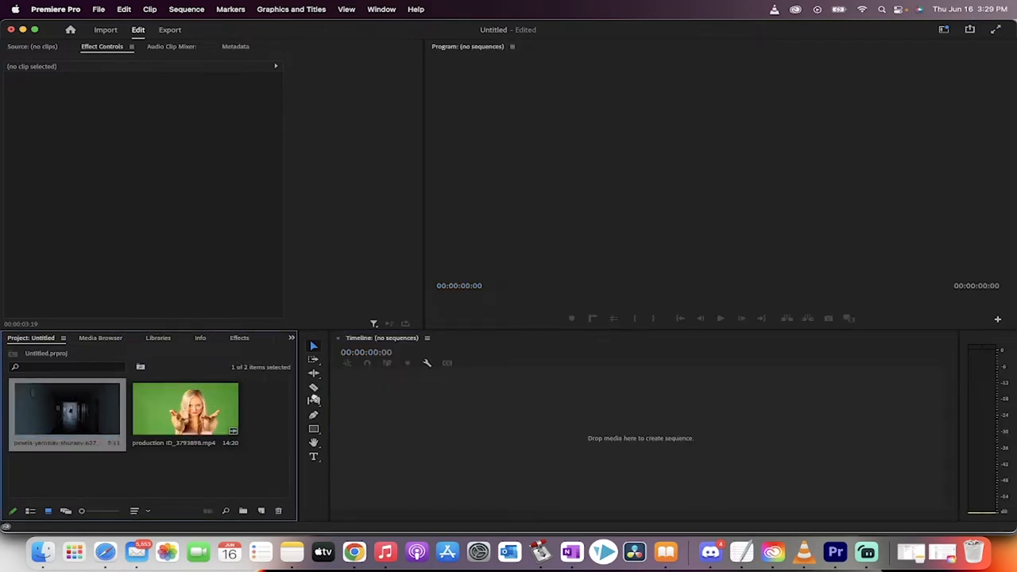
pyautogui.moveTo(67, 410); pyautogui.dragTo(575, 429)
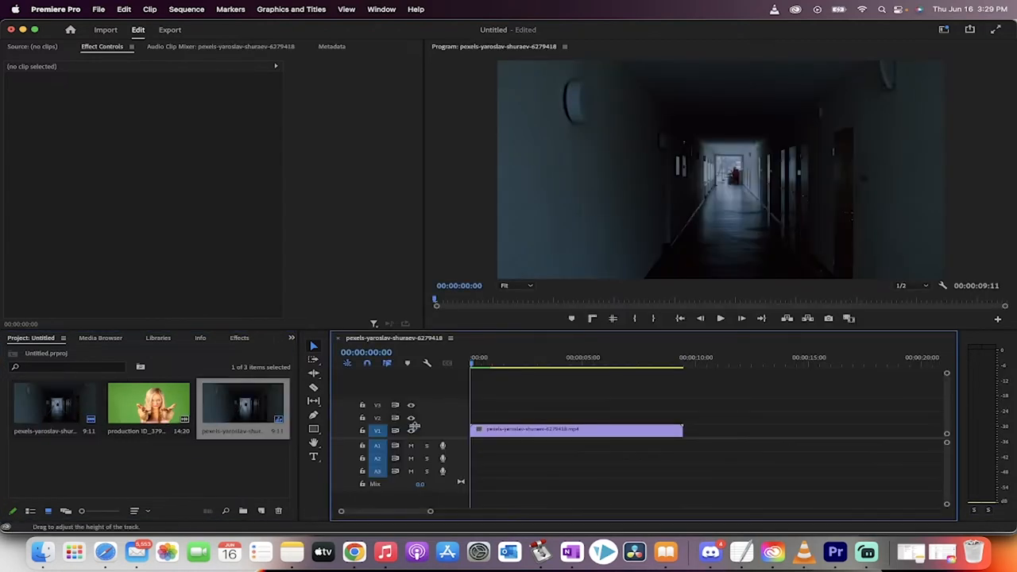
pyautogui.moveTo(434, 433)
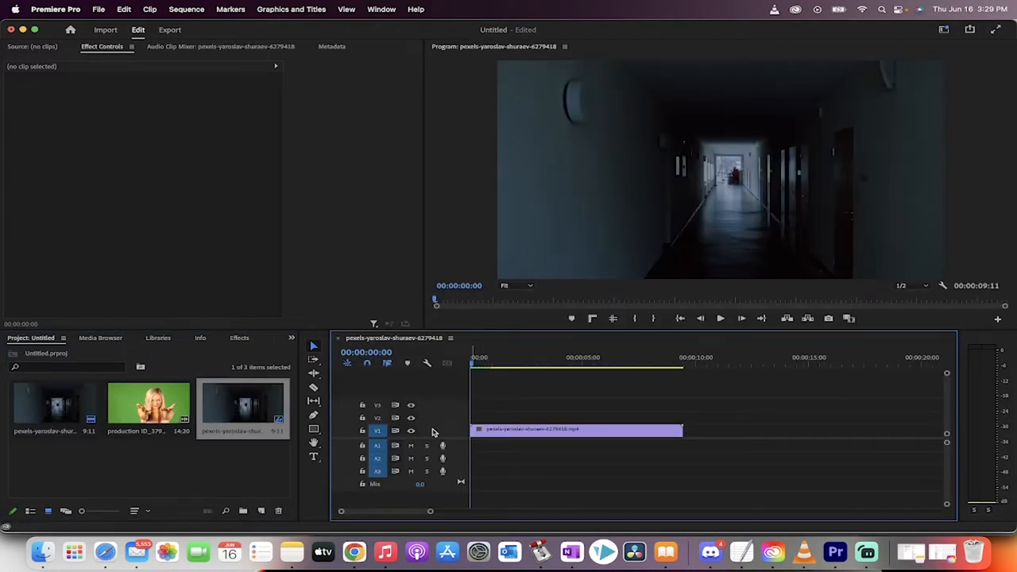
# Step: Stack the green-screen clip on V2 and trim its end to match the hallway clip
pyautogui.click(537, 362)
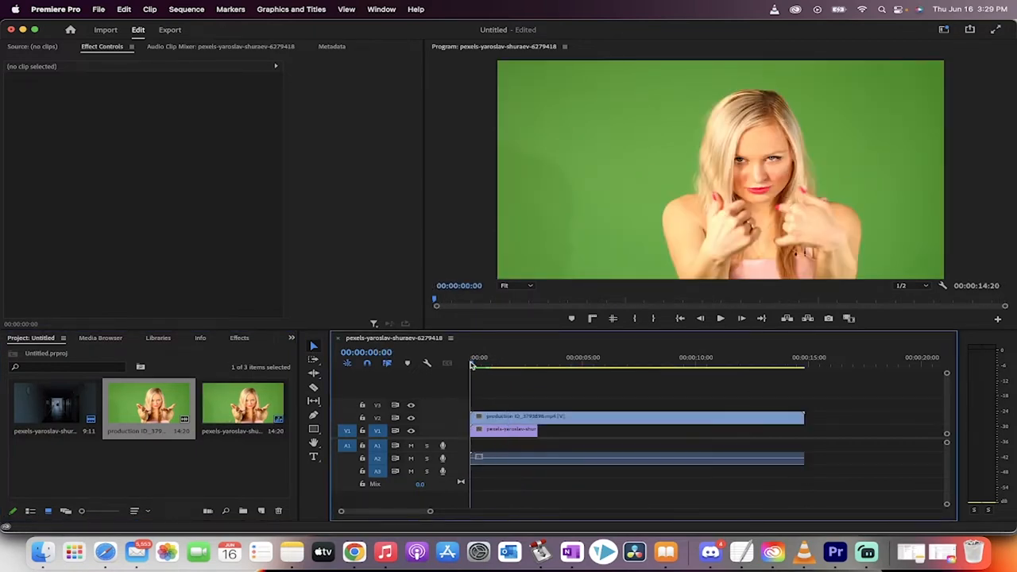
pyautogui.click(590, 362)
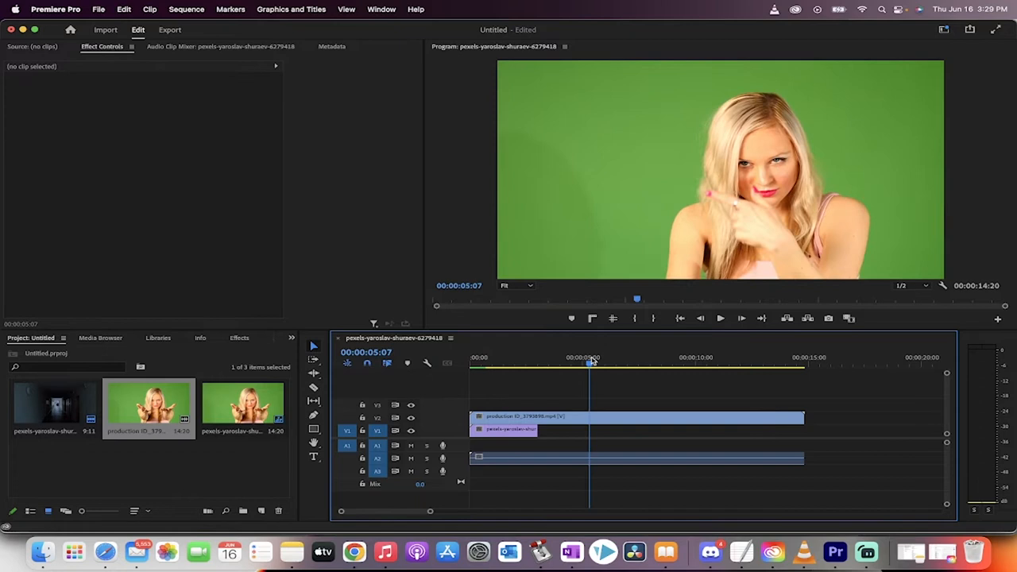
pyautogui.moveTo(802, 416); pyautogui.dragTo(537, 416)
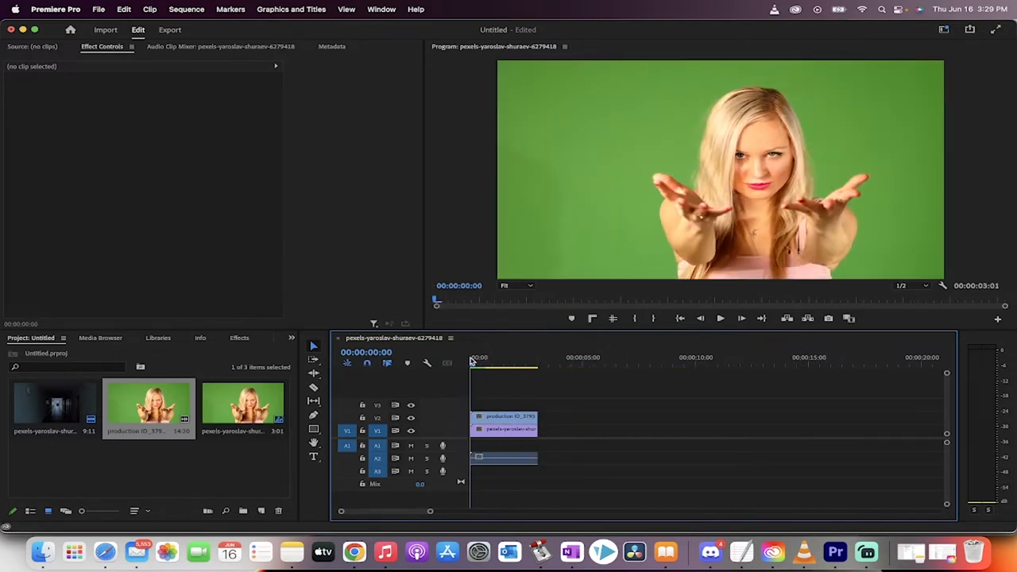
# Step: Find Ultra Key via an 'ult' effects search and apply it to the green-screen clip
pyautogui.click(506, 420)
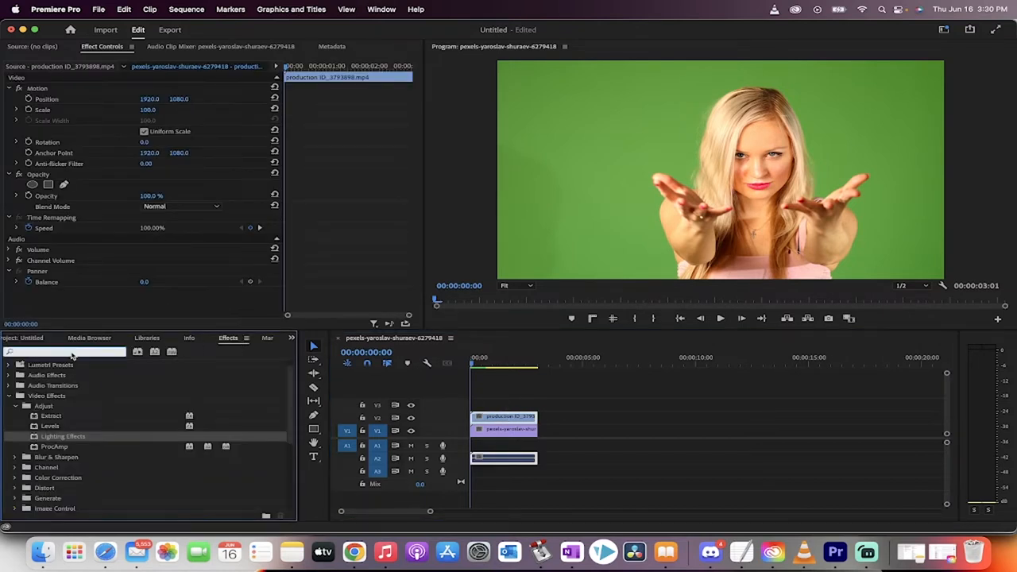
pyautogui.write('ultra')
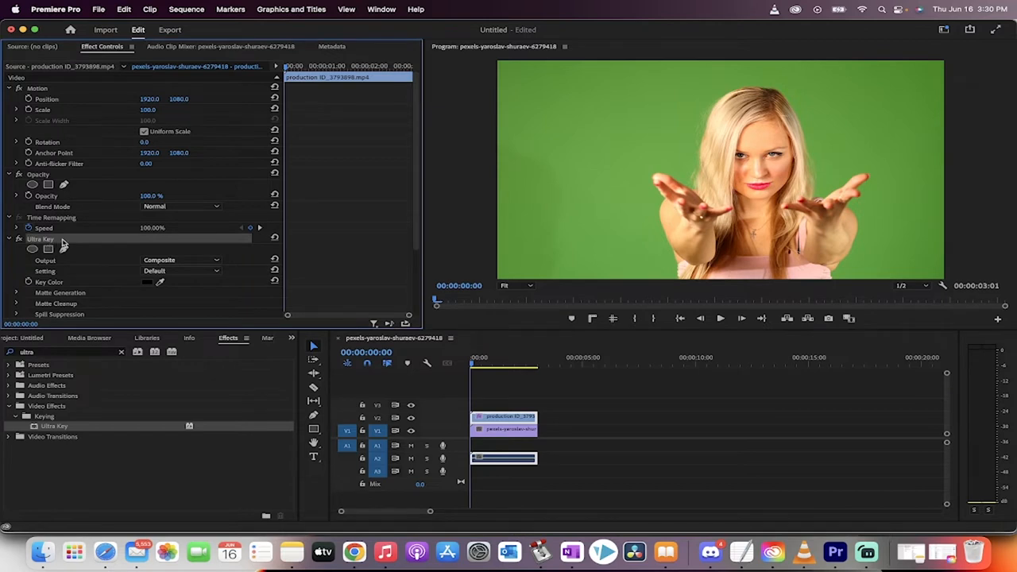
pyautogui.moveTo(135, 289)
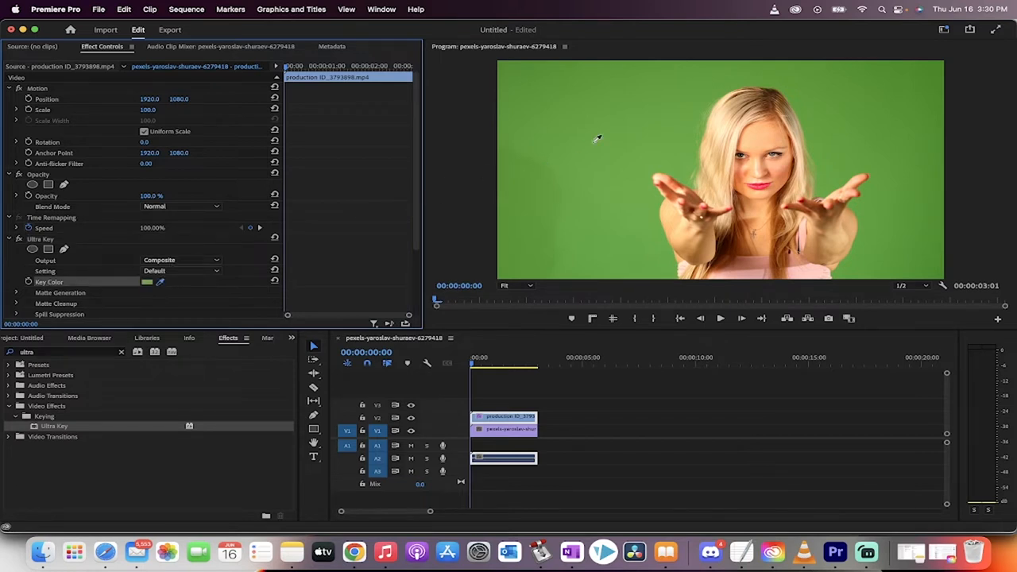
pyautogui.moveTo(690, 141)
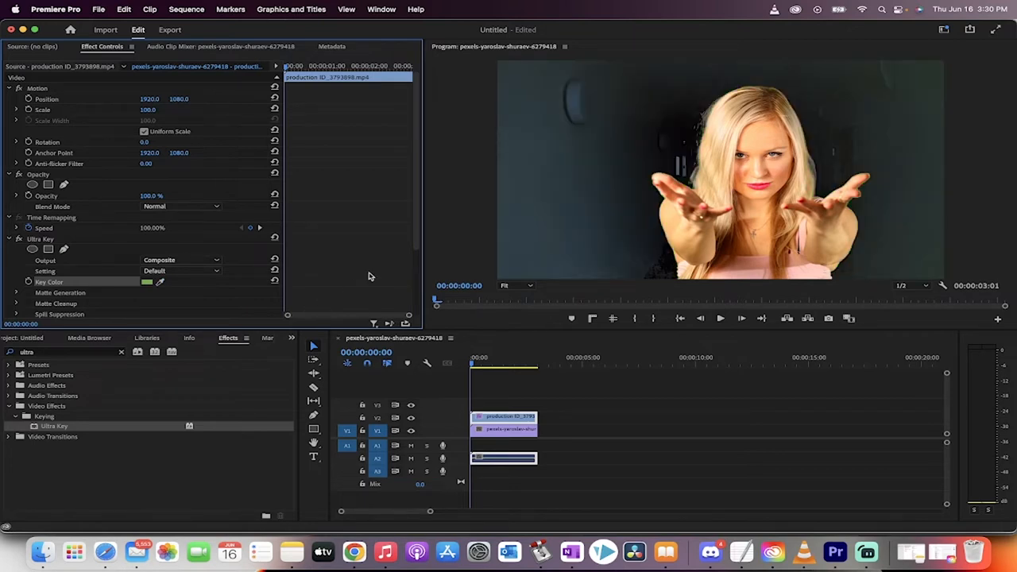
pyautogui.moveTo(477, 303)
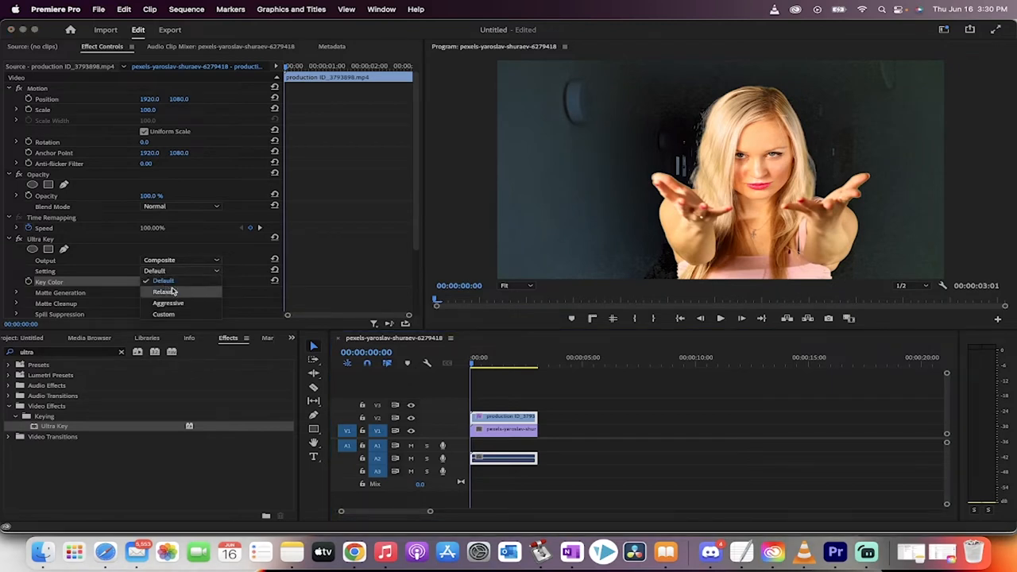
# Step: Sample the green as key colour and set Ultra Key's Setting to Aggressive
pyautogui.click(169, 302)
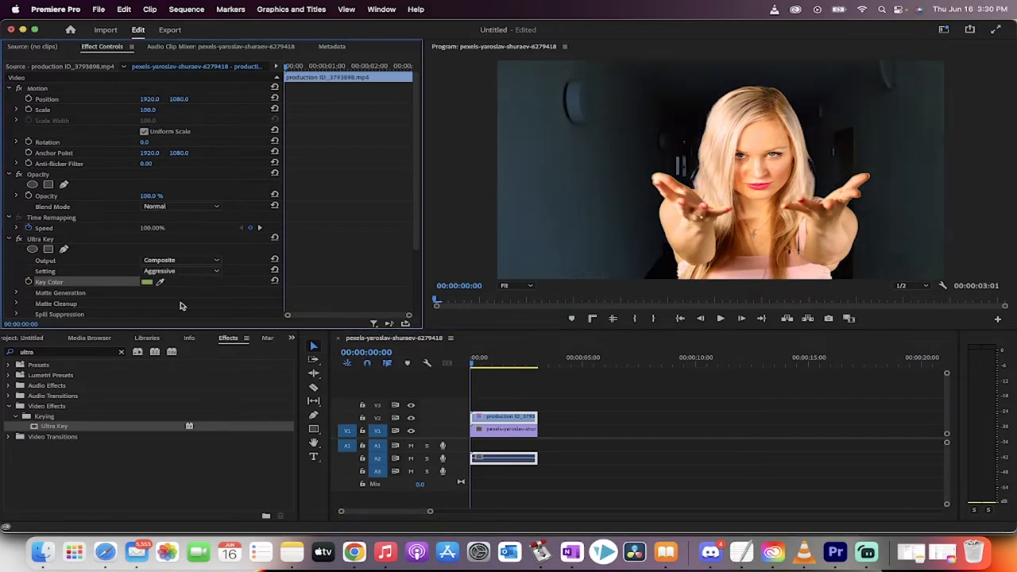
pyautogui.moveTo(658, 222)
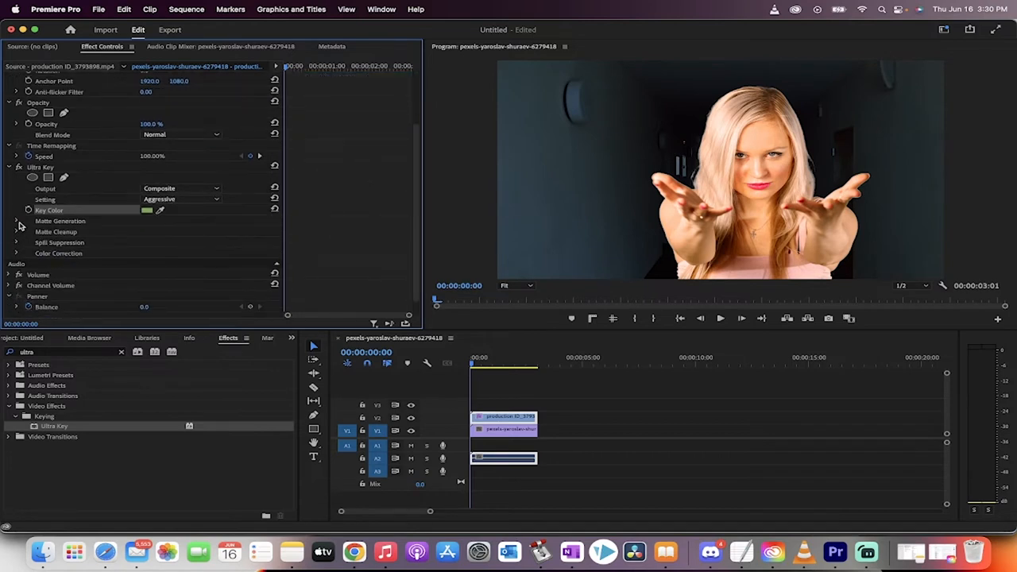
# Step: Adjust Matte Generation values to Custom and scrub later frames to check the key
pyautogui.click(16, 221)
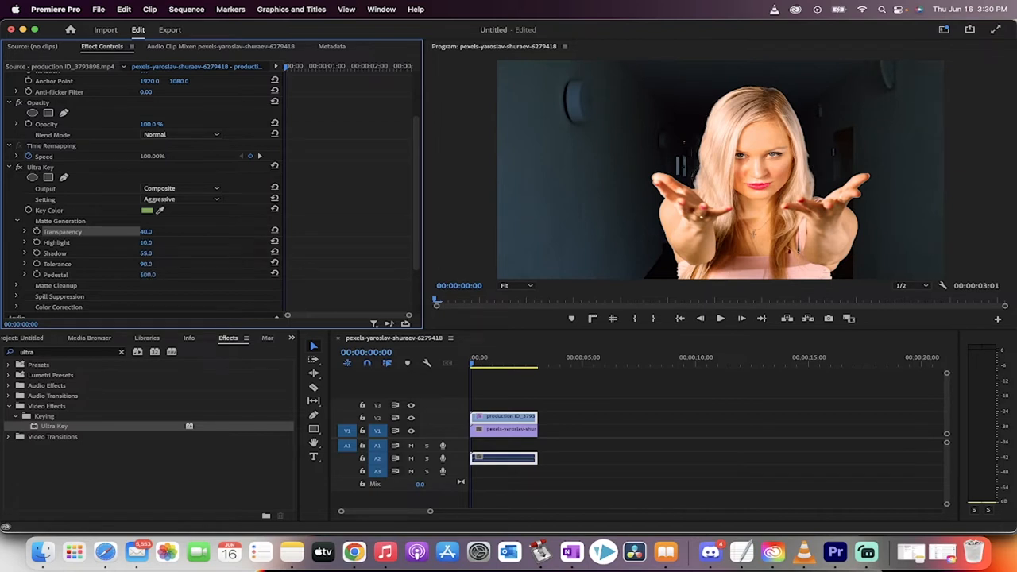
pyautogui.click(146, 274)
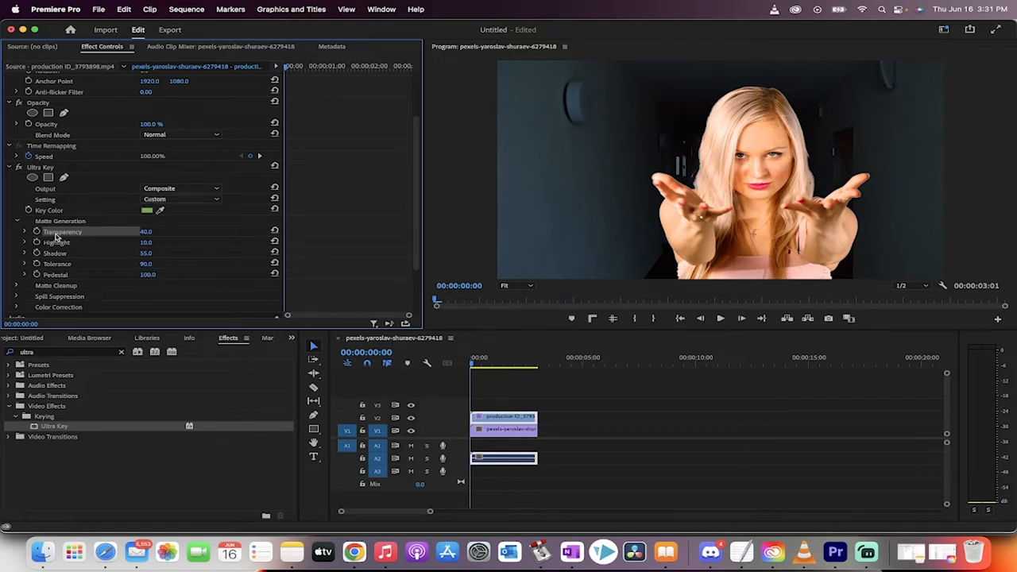
pyautogui.click(474, 356)
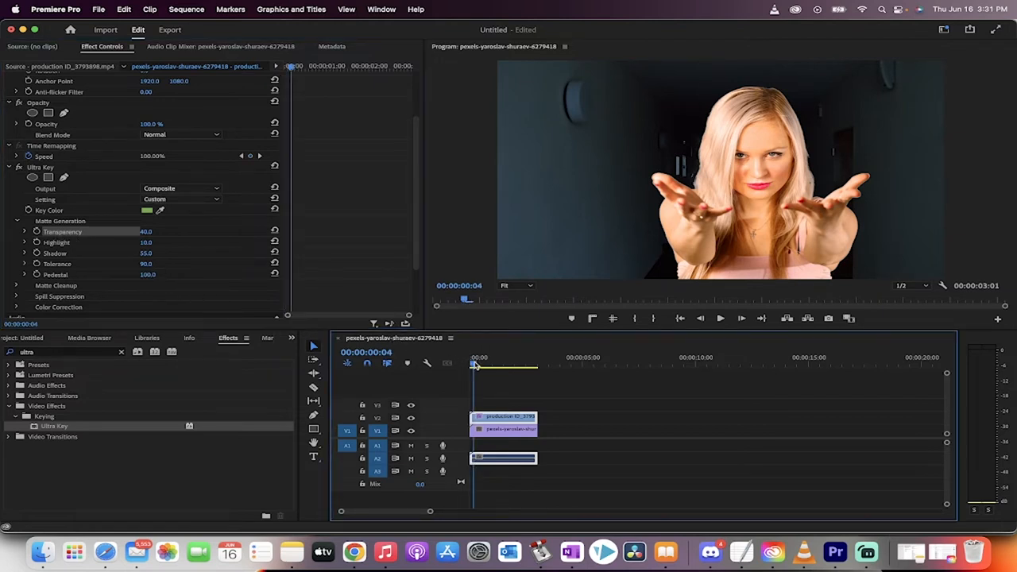
pyautogui.click(720, 318)
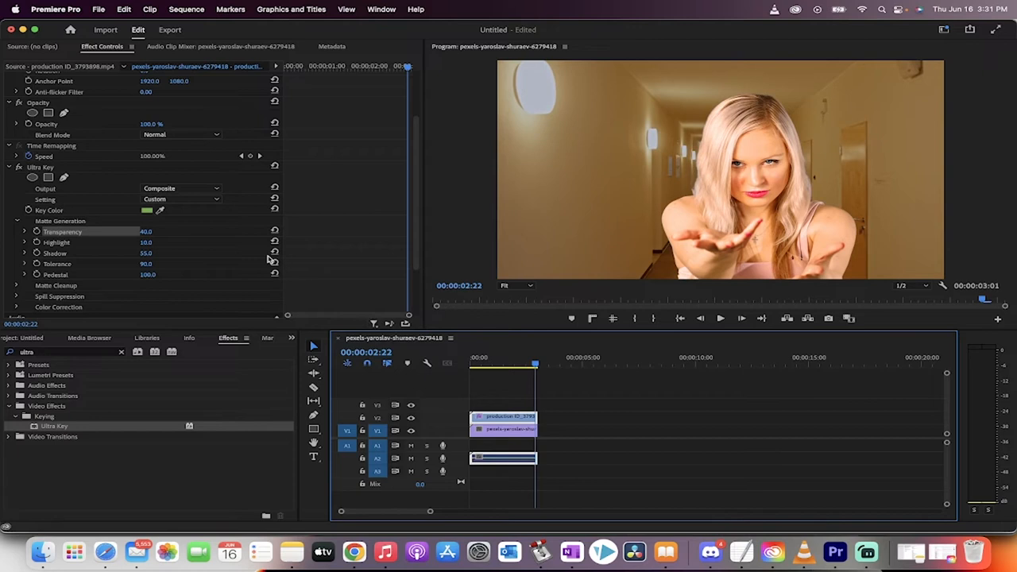
pyautogui.moveTo(288, 299)
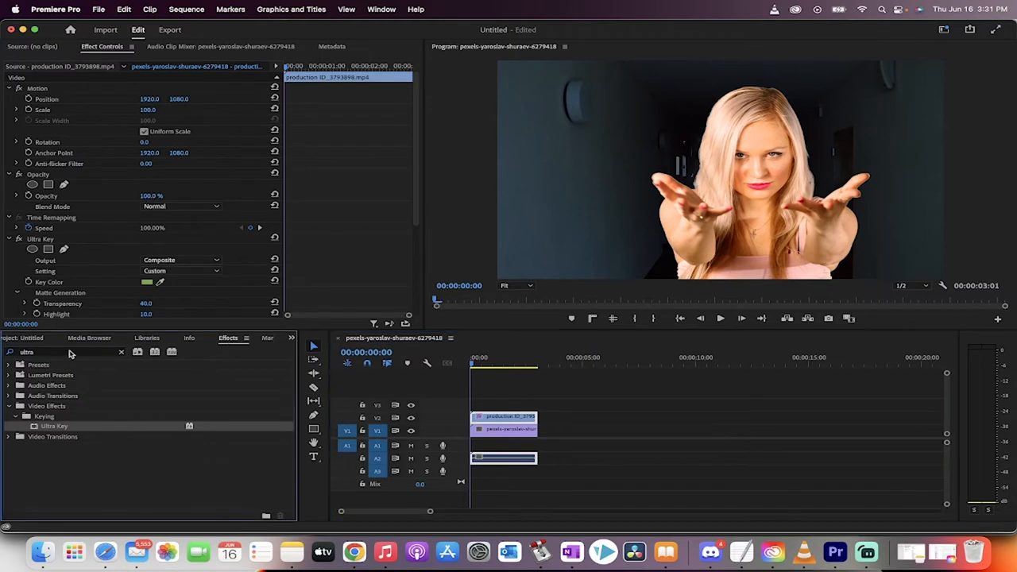
# Step: Nest the keyed woman clip on V2 as Nested Sequence 02
pyautogui.click(121, 353)
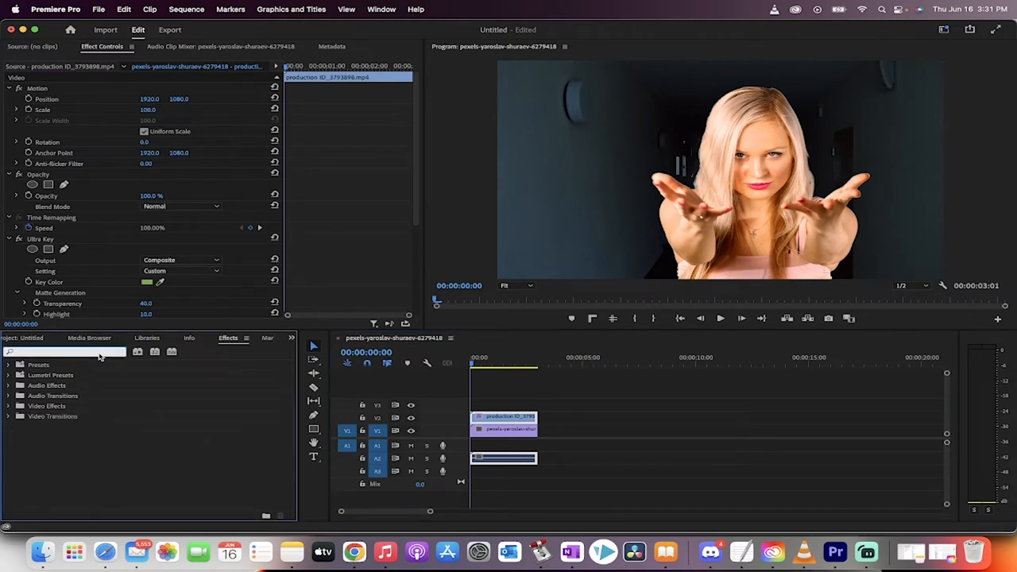
pyautogui.click(63, 351)
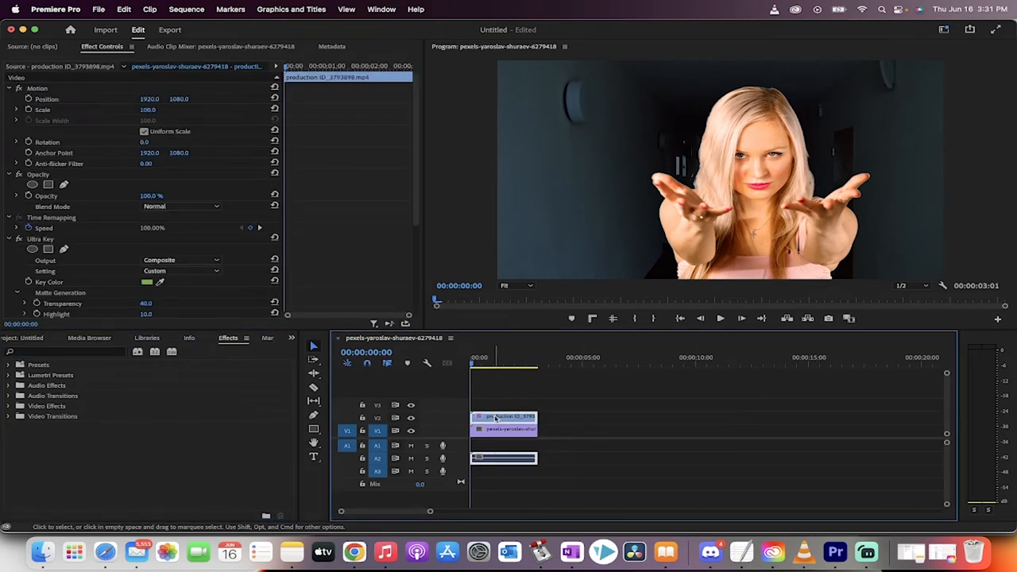
pyautogui.rightClick(495, 417)
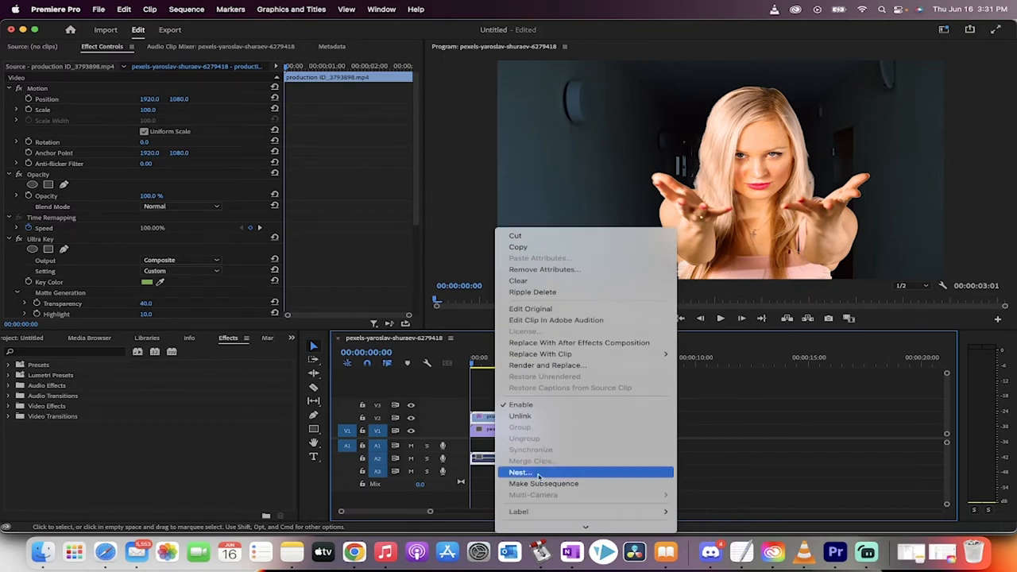
pyautogui.click(519, 472)
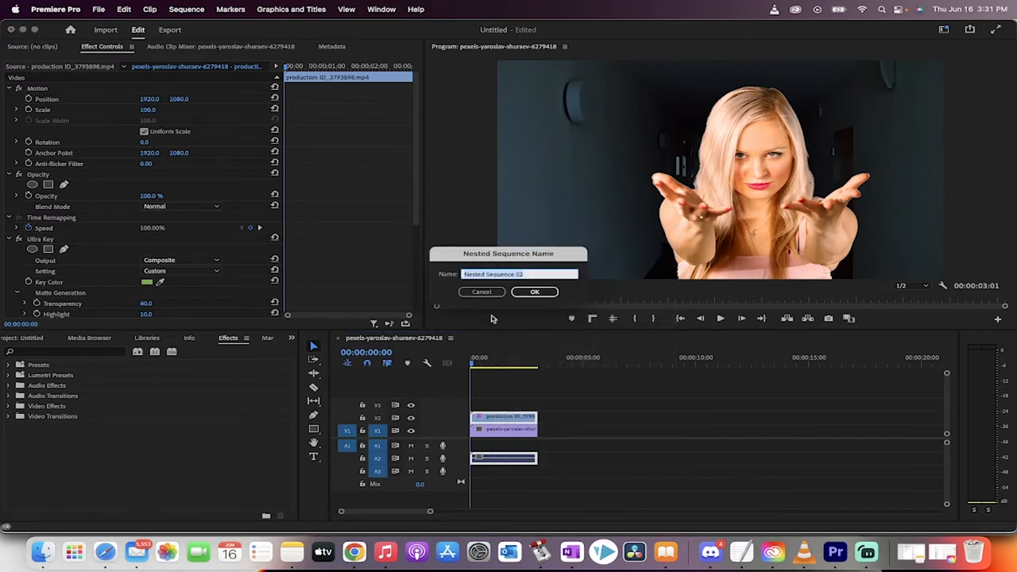
pyautogui.click(534, 293)
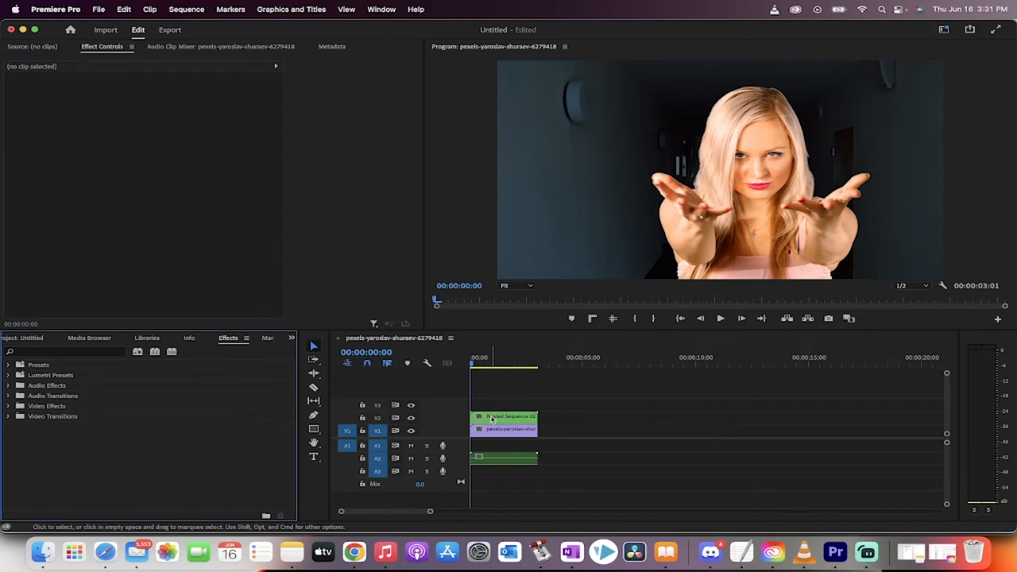
pyautogui.click(504, 416)
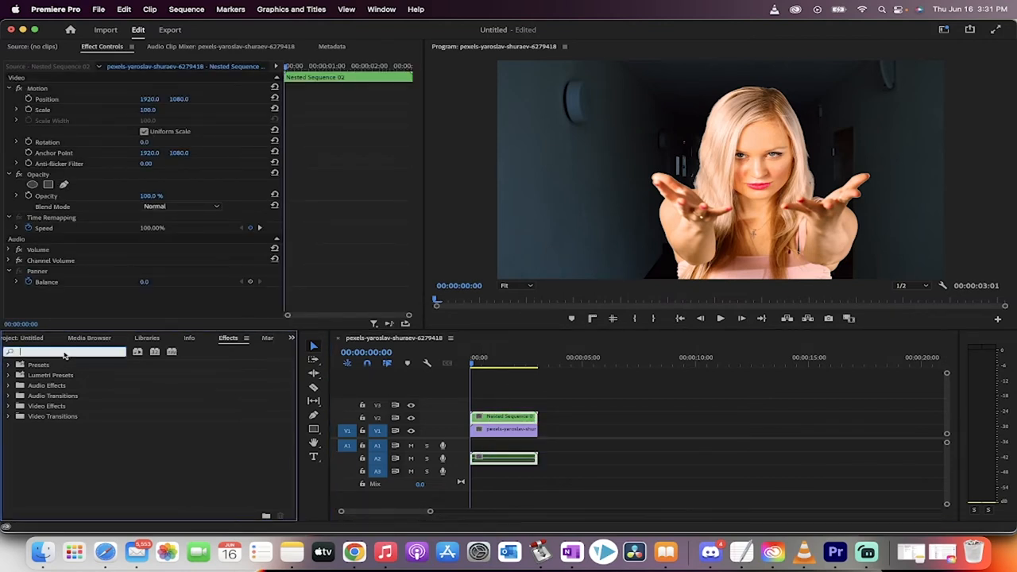
# Step: Find Texturize via a 'text' effects search and apply it to the hallway clip on V1
pyautogui.write('text')
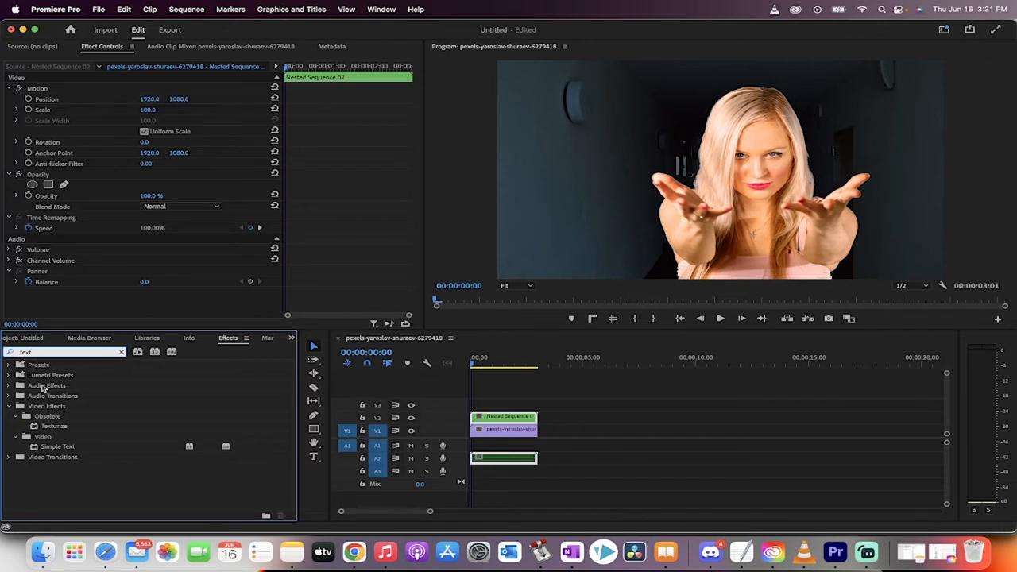
pyautogui.click(54, 426)
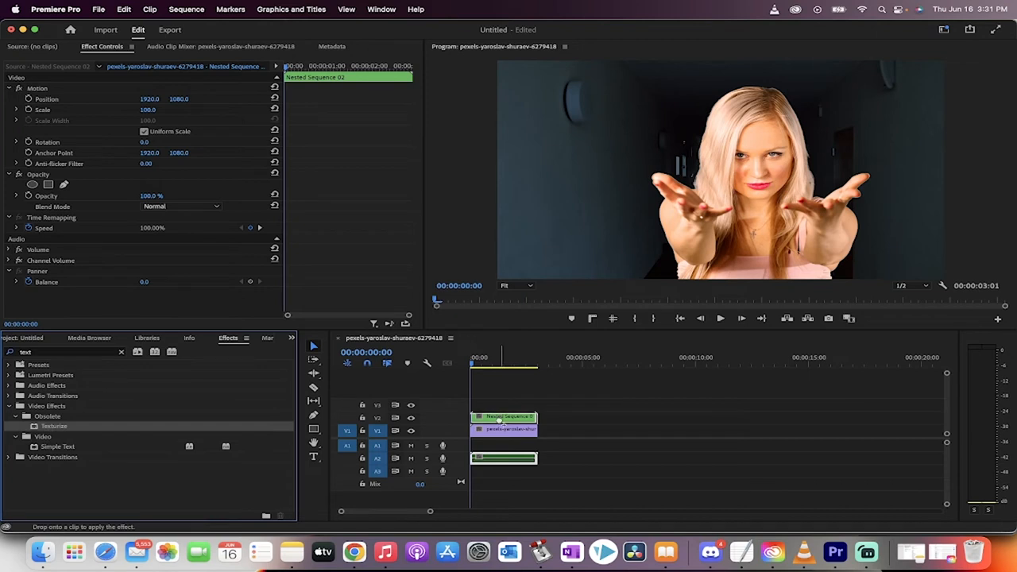
pyautogui.click(505, 429)
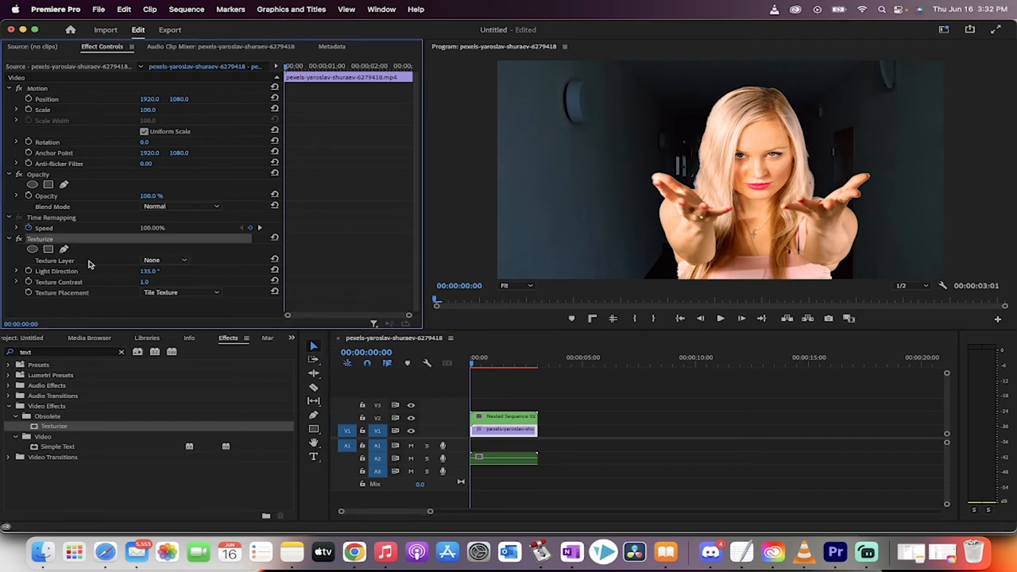
# Step: Set Texturize's Texture Layer to Video 2 and disable the nested woman clip
pyautogui.click(167, 261)
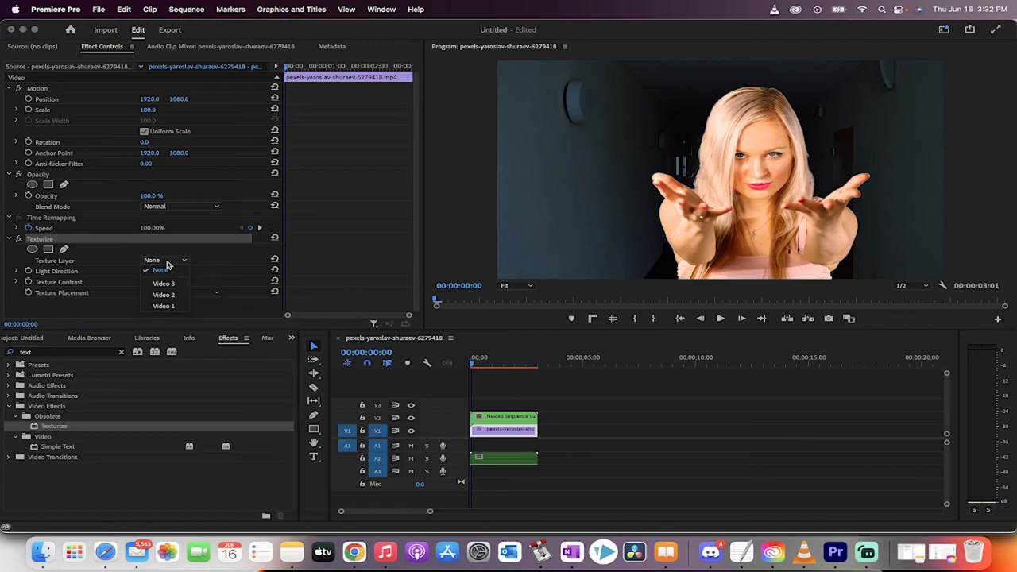
pyautogui.click(162, 294)
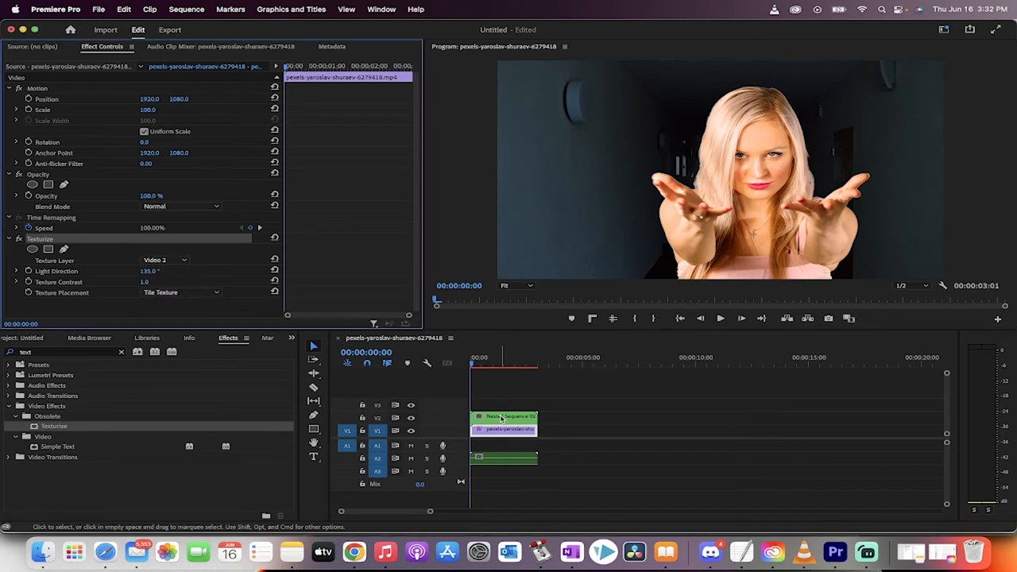
pyautogui.click(505, 416)
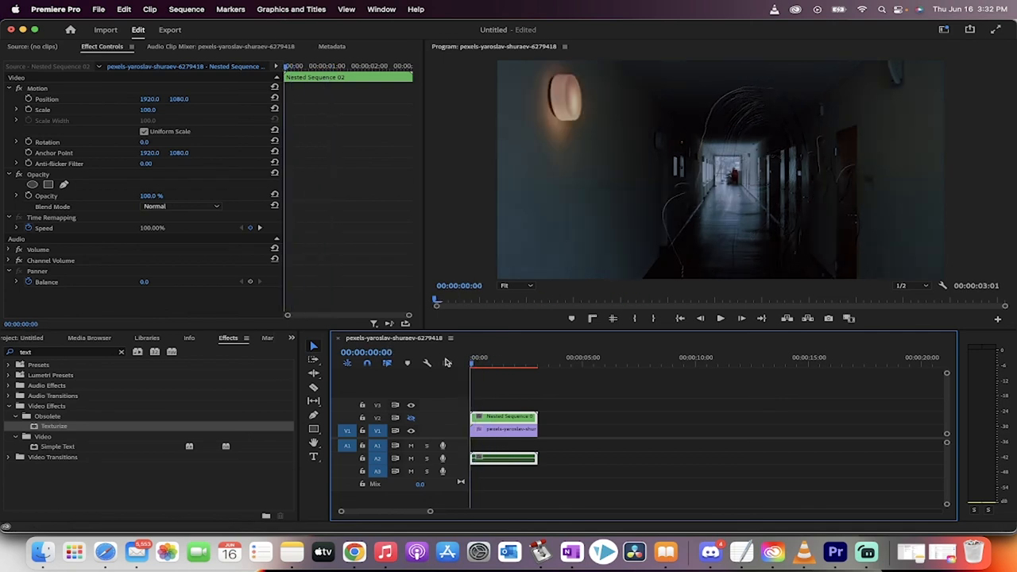
# Step: Move the playhead to about 00:00:01:15 to view the embossed trace of the woman
pyautogui.click(718, 318)
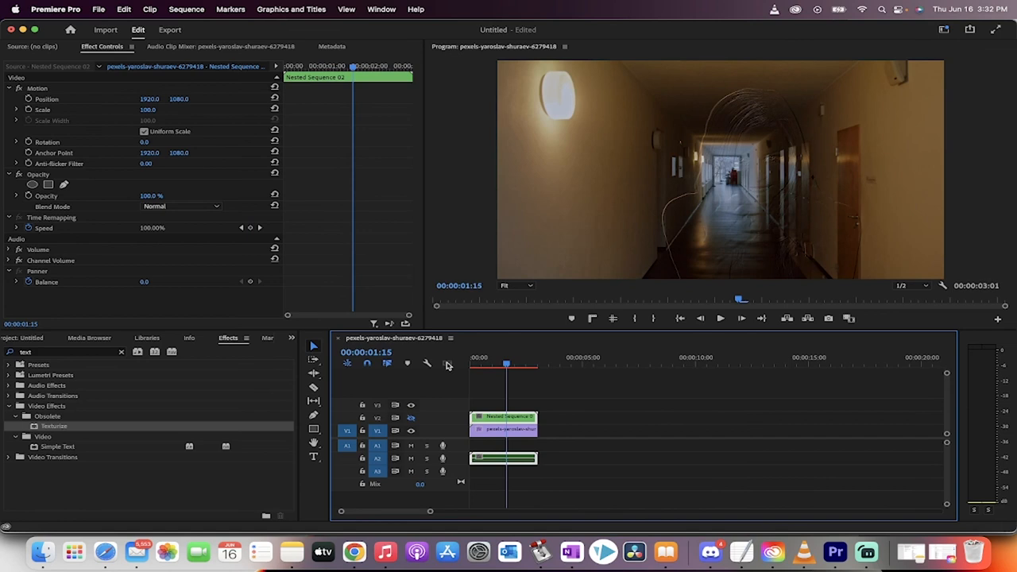
pyautogui.moveTo(495, 372)
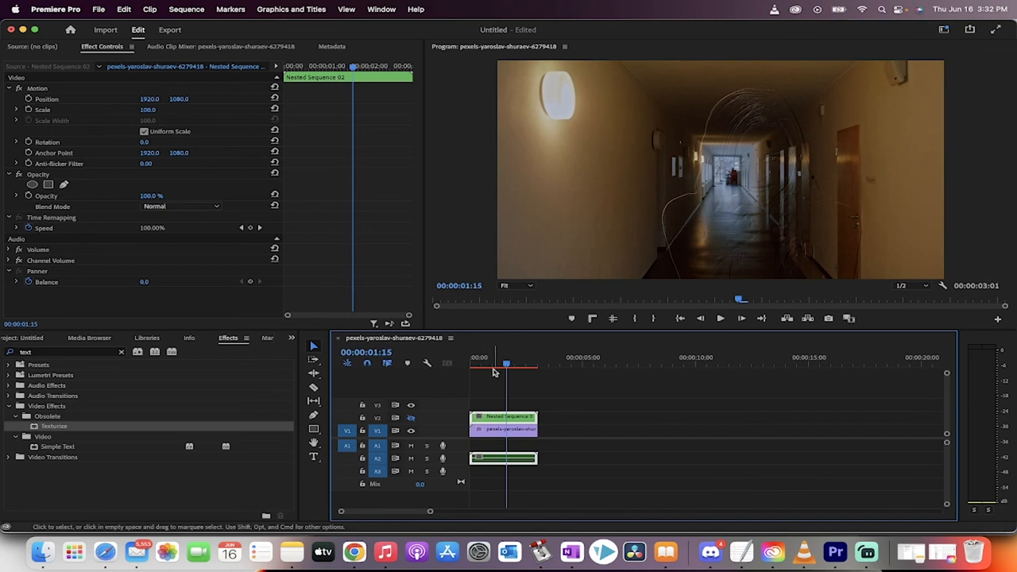